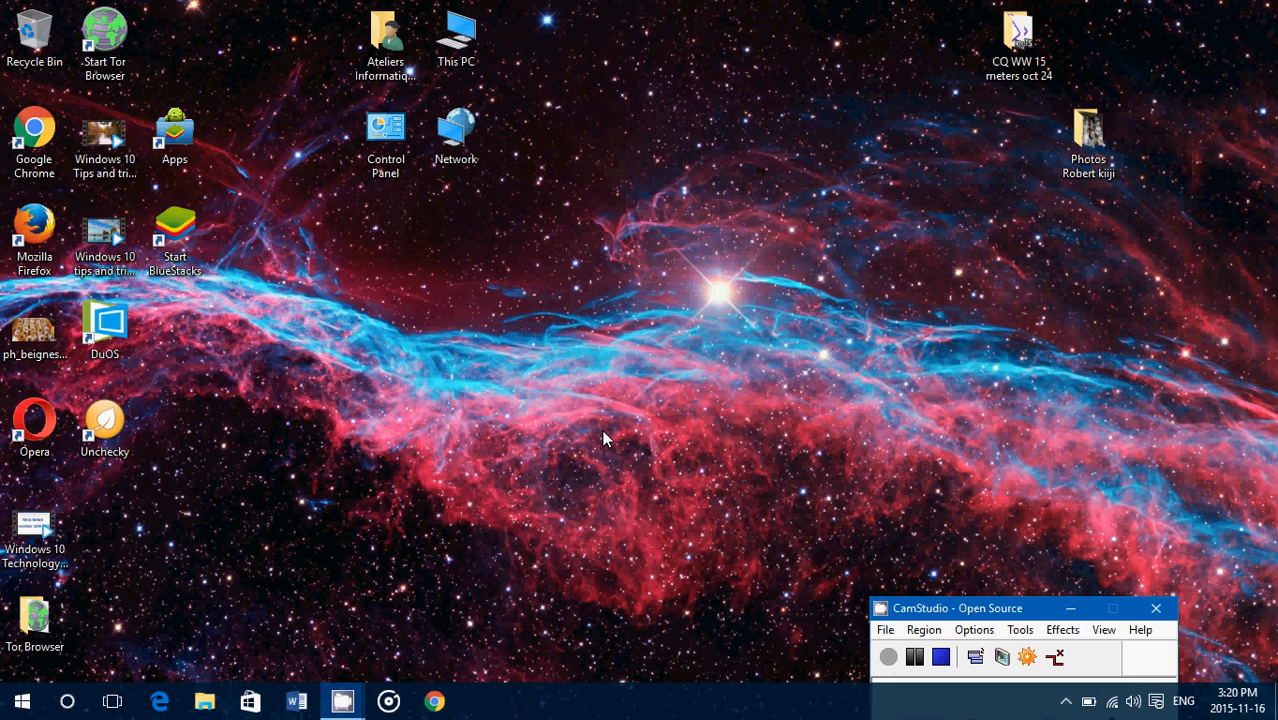
Open the Ateliers Informatiques user folder from its desktop icon
{"action": "left_click", "coordinate": [456, 135]}
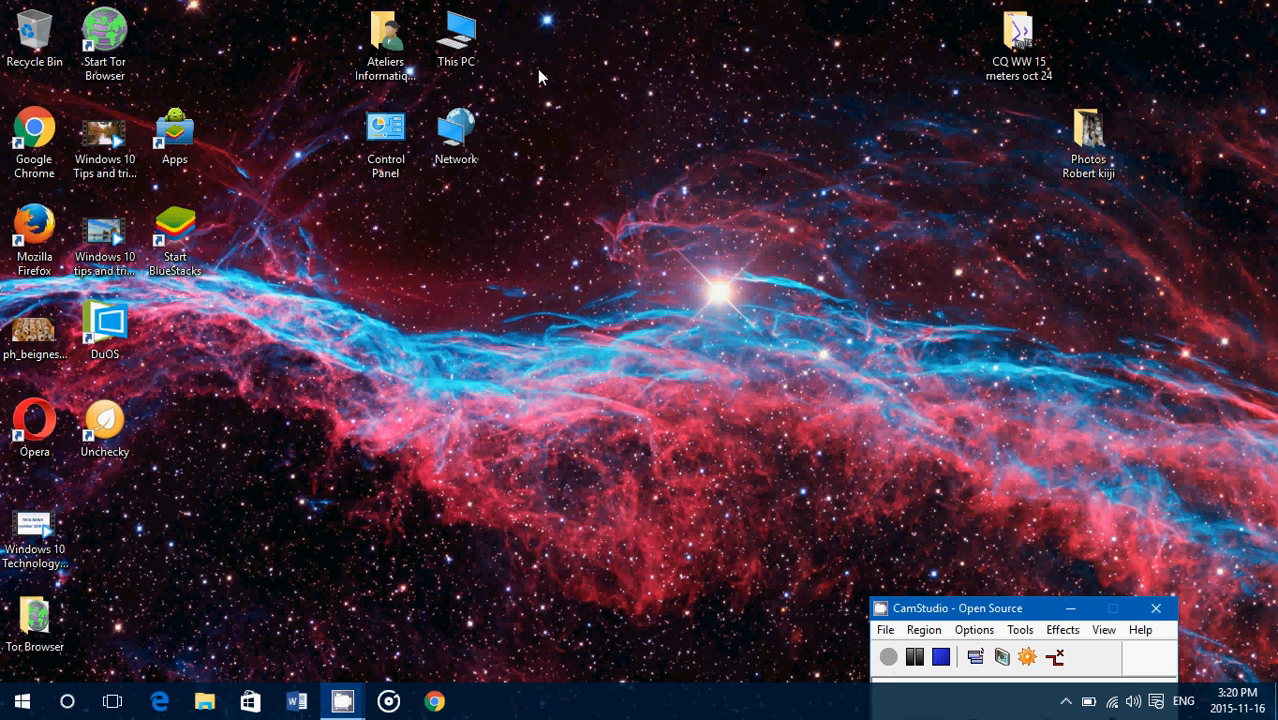
{"action": "mouse_move", "coordinate": [265, 98]}
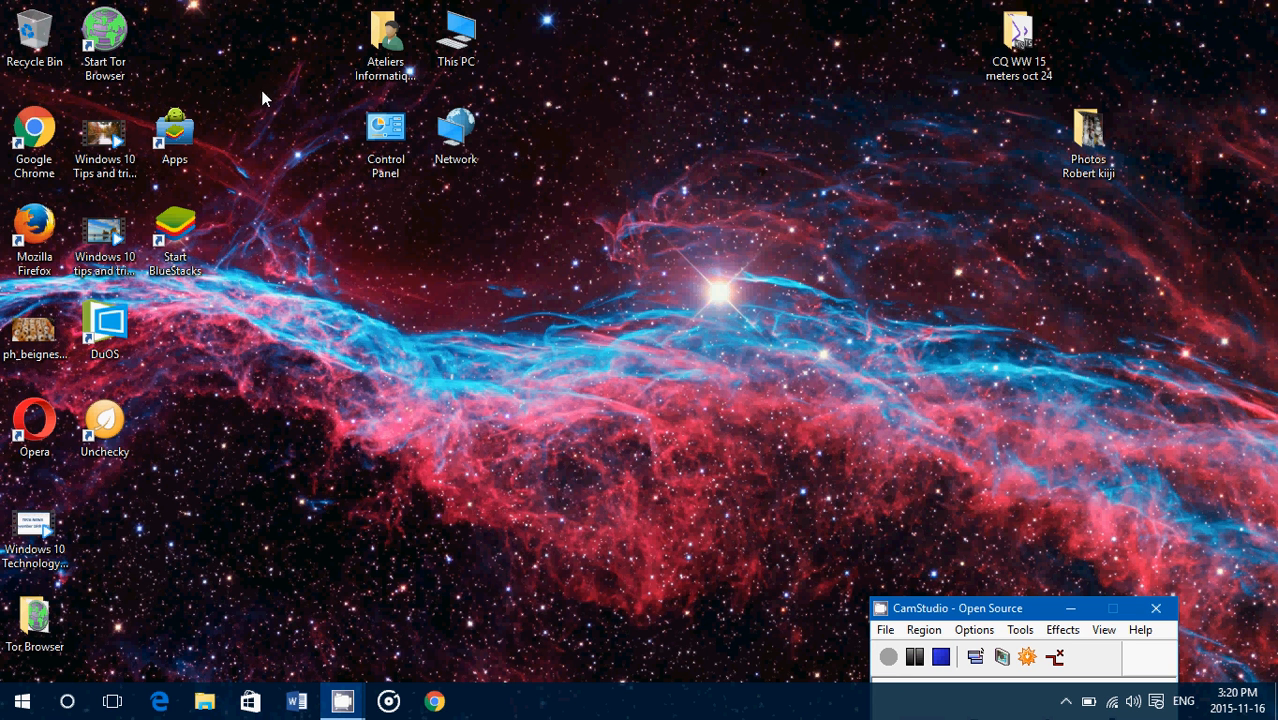
{"action": "mouse_move", "coordinate": [350, 22]}
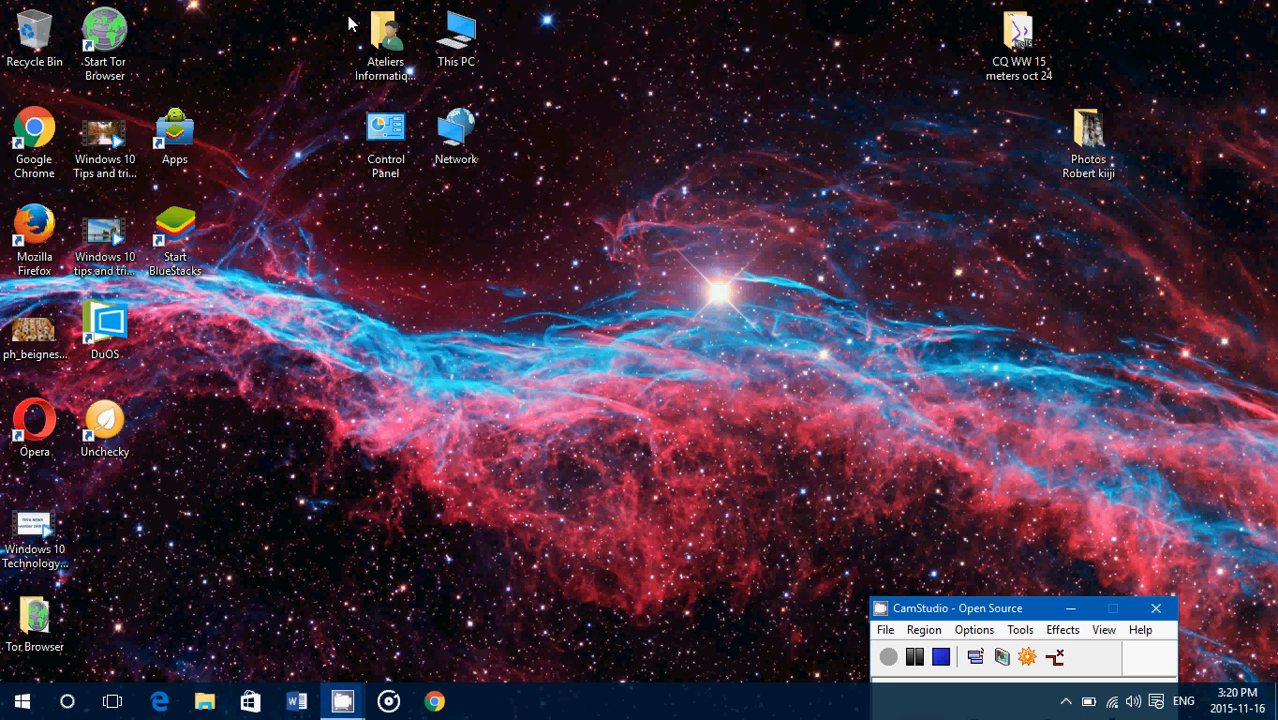
{"action": "left_click", "coordinate": [386, 40]}
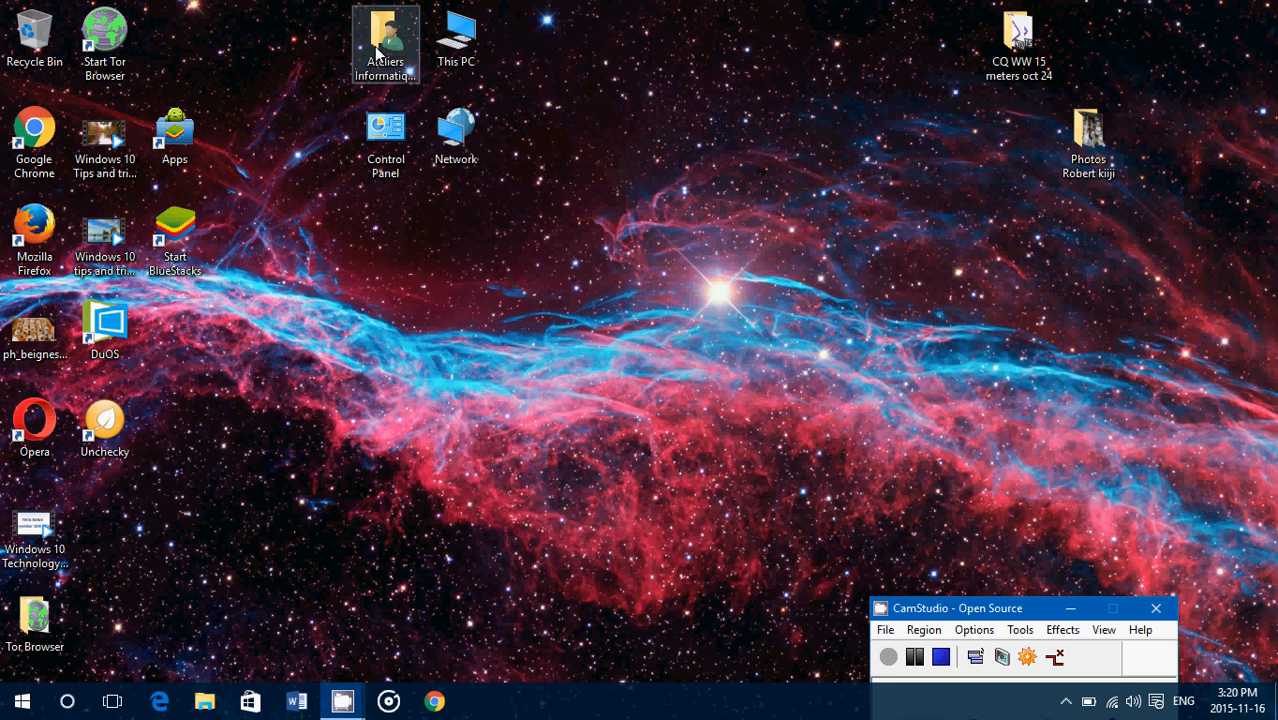
{"action": "left_click", "coordinate": [386, 40]}
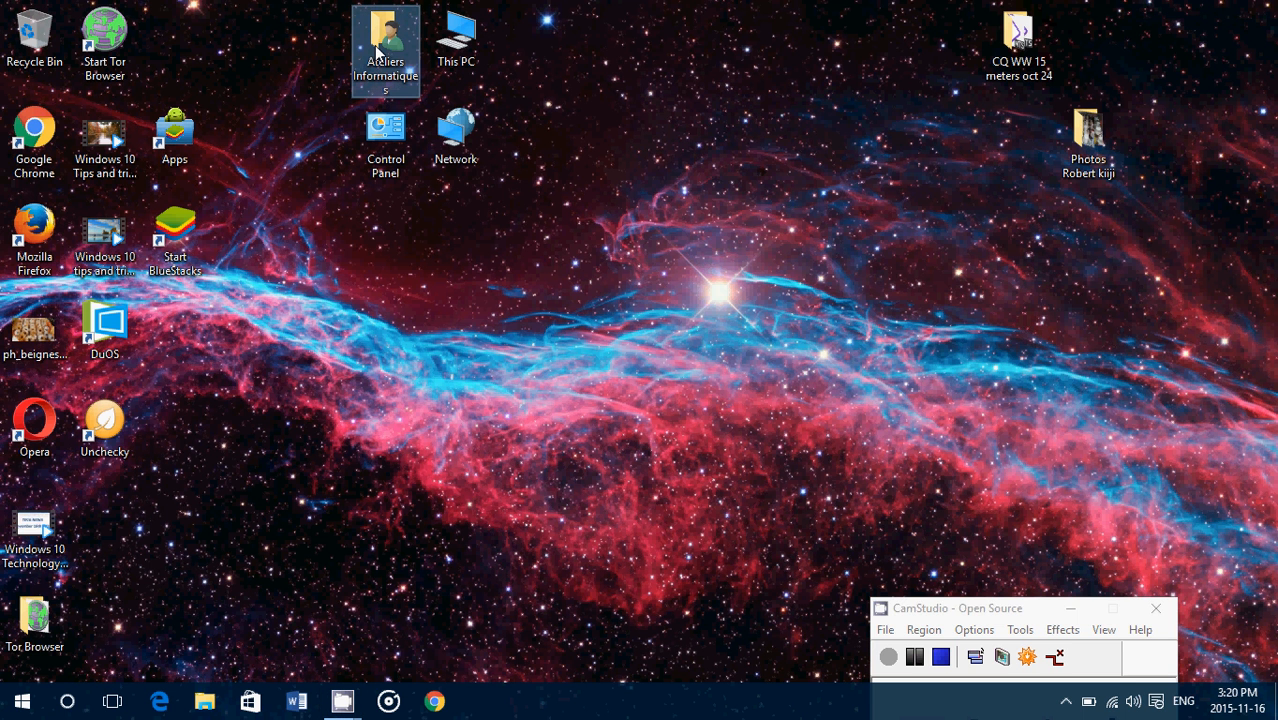
{"action": "double_click", "coordinate": [385, 40]}
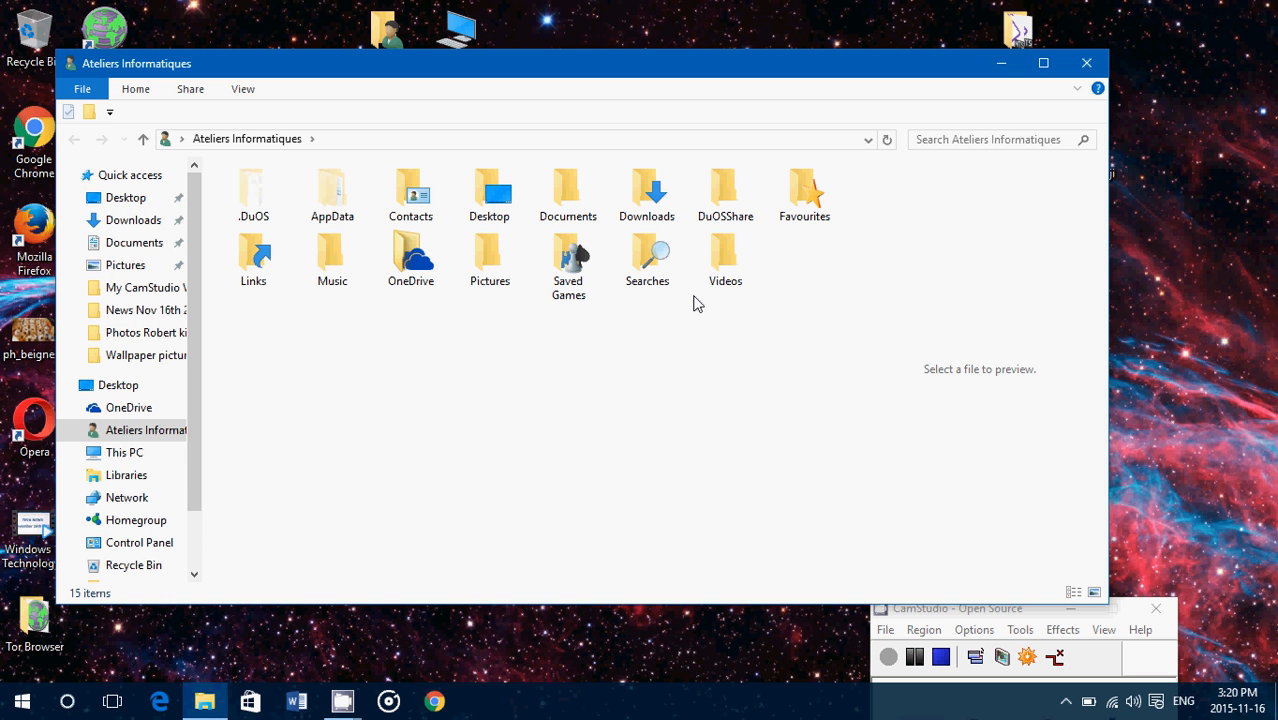
{"action": "mouse_move", "coordinate": [1035, 70]}
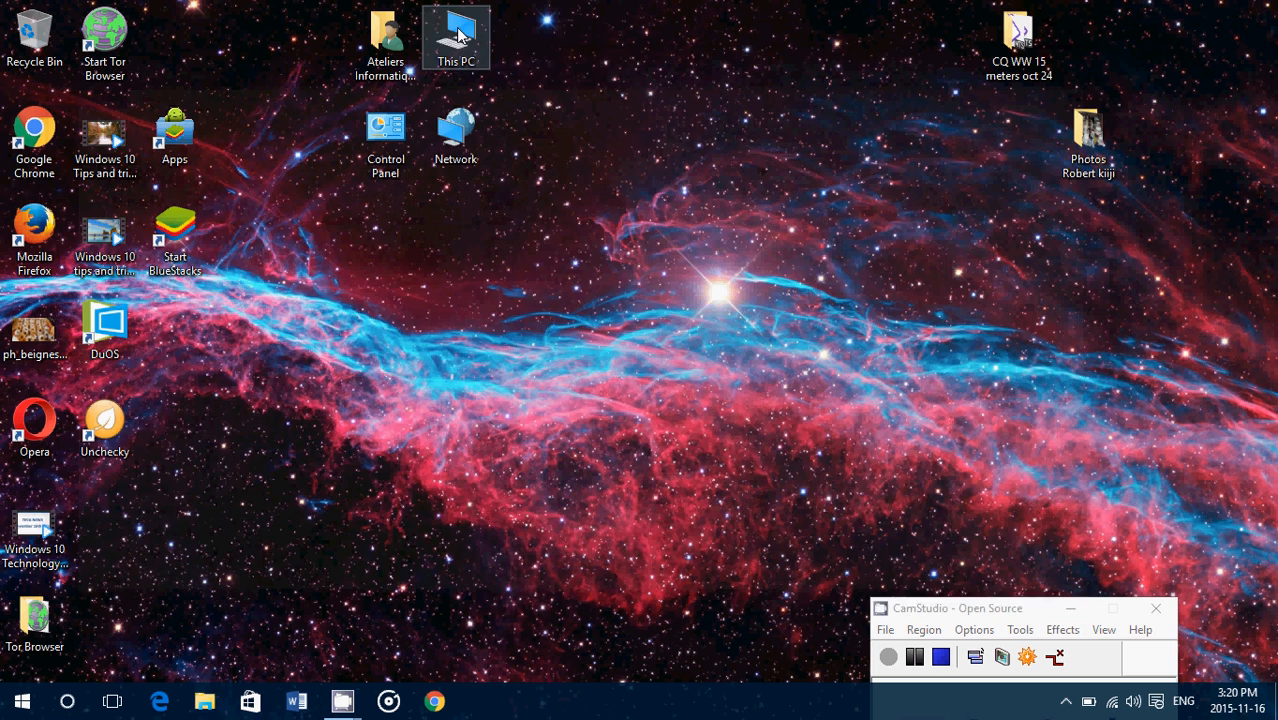
Open and close This PC, Control Panel and Network to confirm the icons work
{"action": "double_click", "coordinate": [456, 37]}
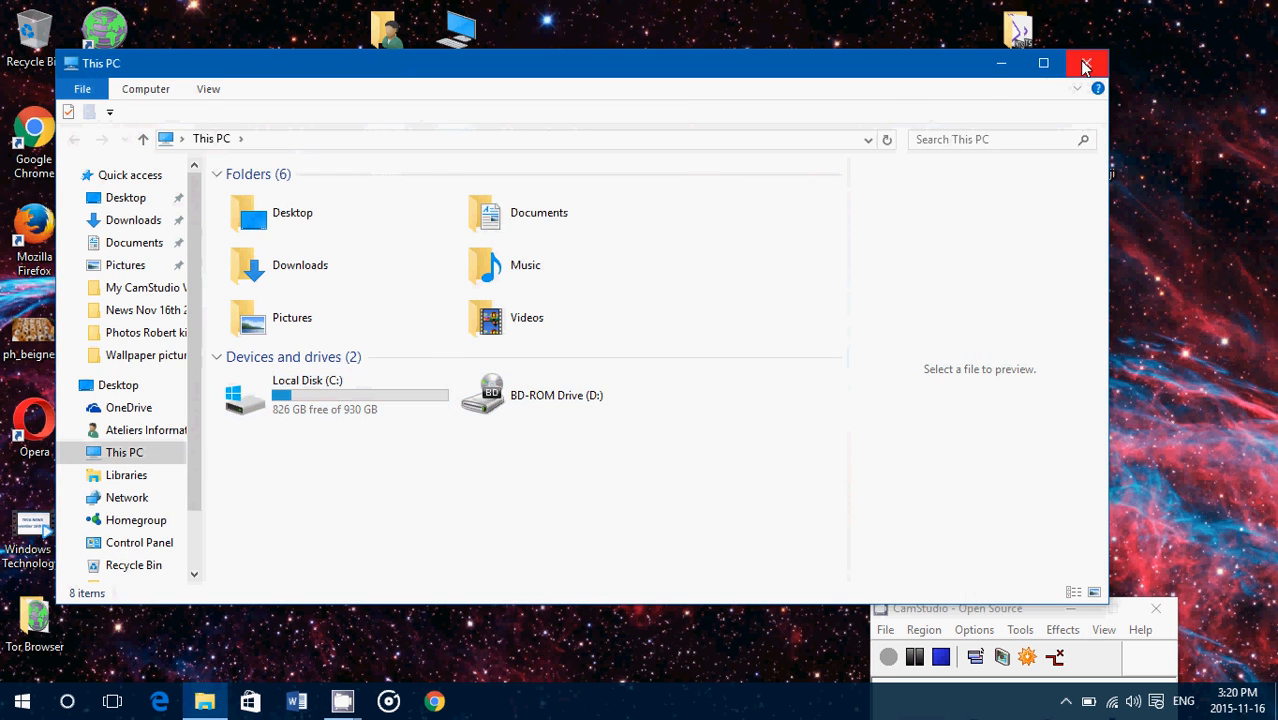
{"action": "left_click", "coordinate": [1086, 63]}
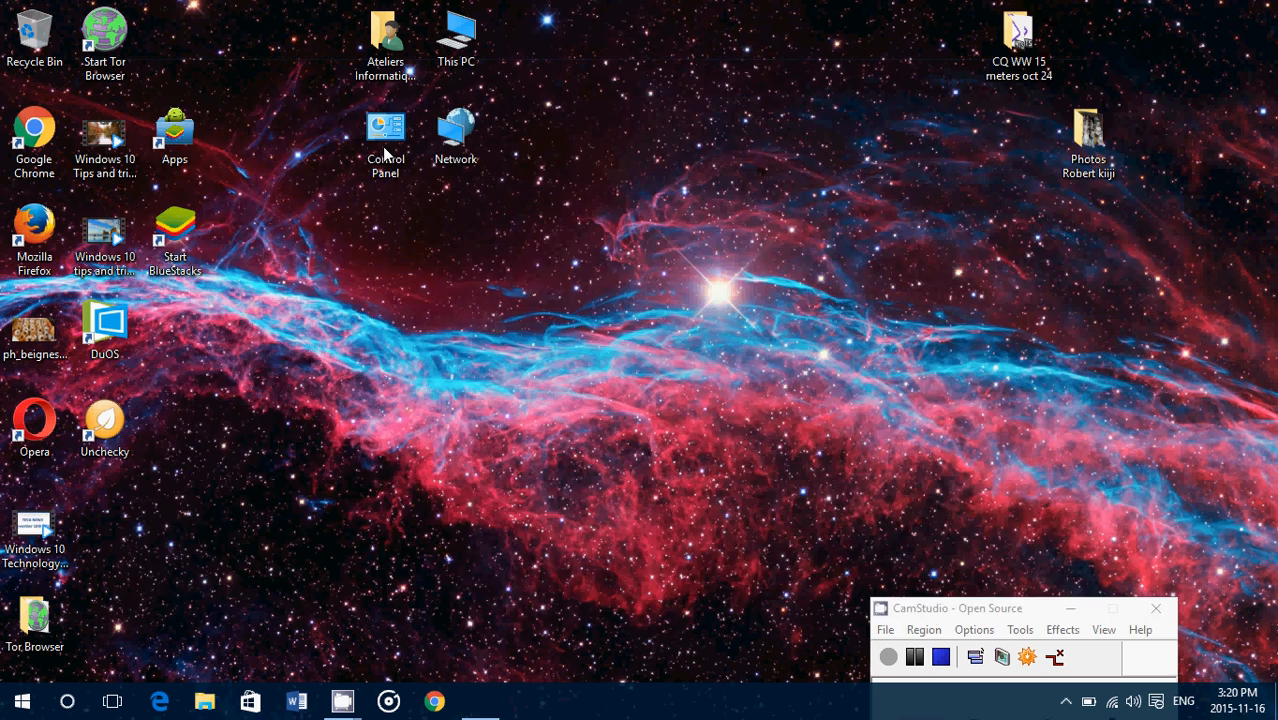
{"action": "double_click", "coordinate": [385, 130]}
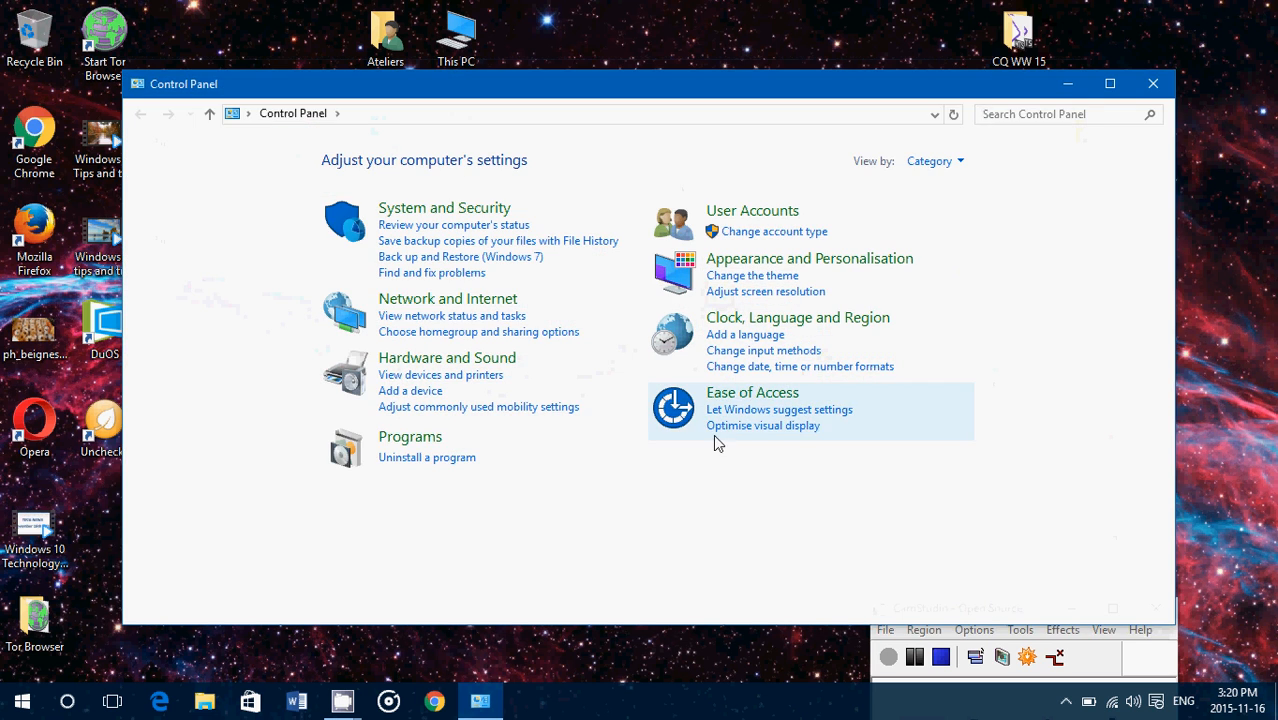
{"action": "left_click", "coordinate": [1152, 83]}
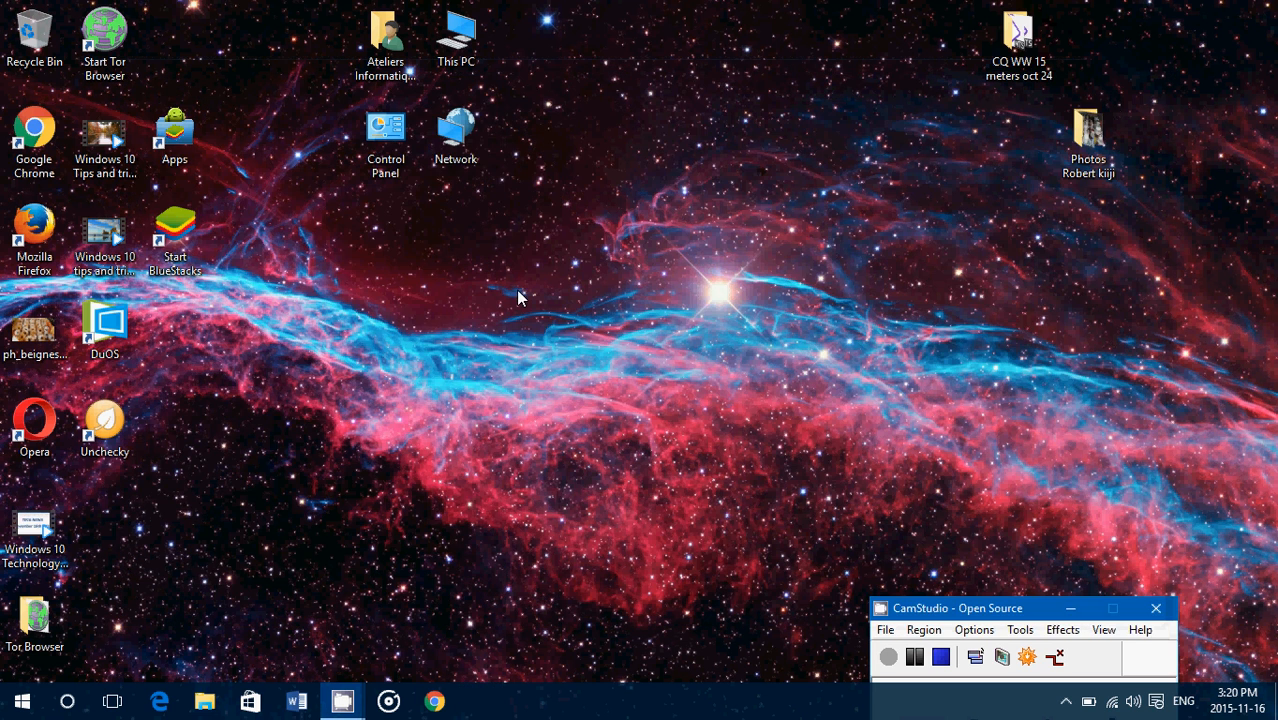
{"action": "double_click", "coordinate": [455, 128]}
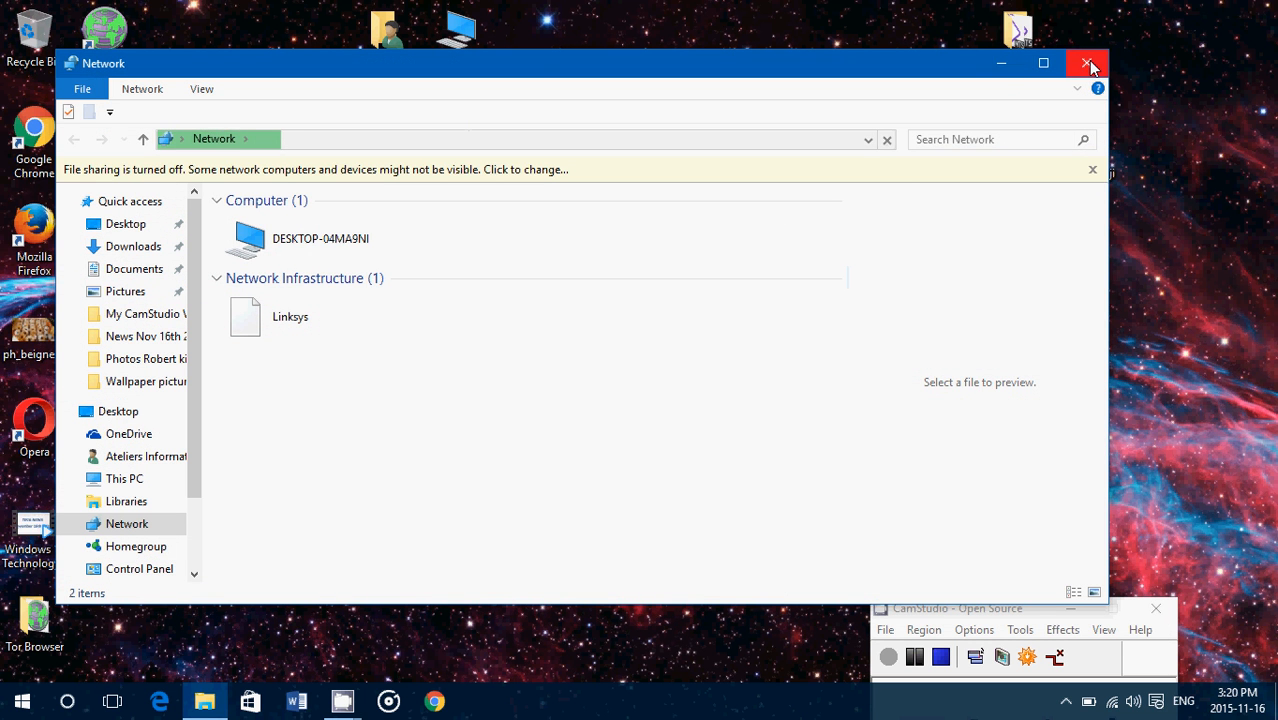
{"action": "left_click", "coordinate": [1089, 63]}
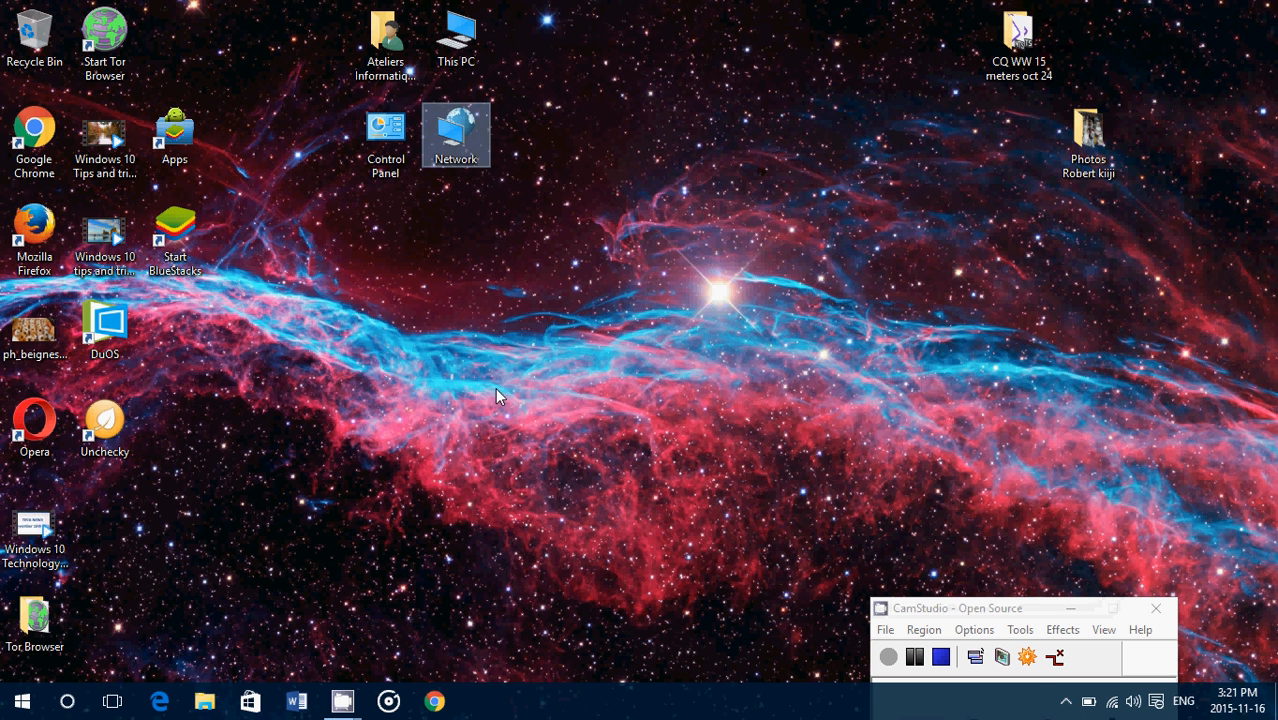
{"action": "mouse_move", "coordinate": [1037, 569]}
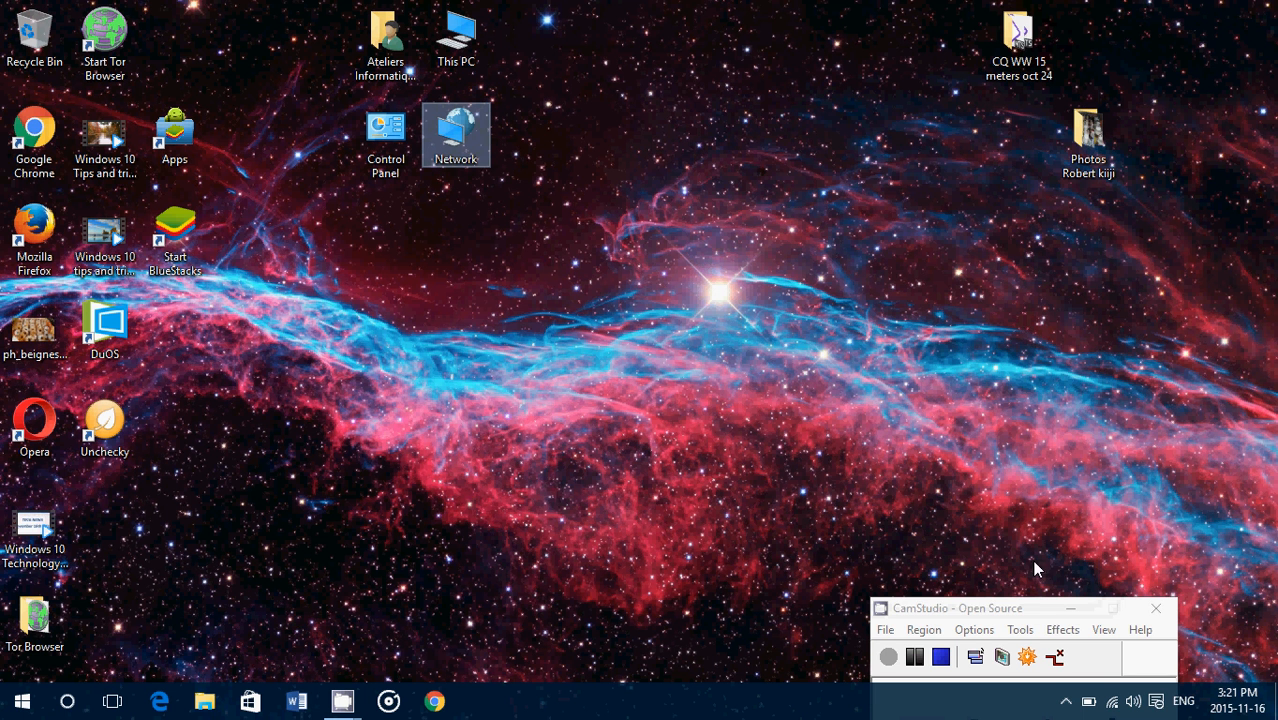
Reach Personalisation > Themes via the Action Center's All settings
{"action": "left_click", "coordinate": [1156, 701]}
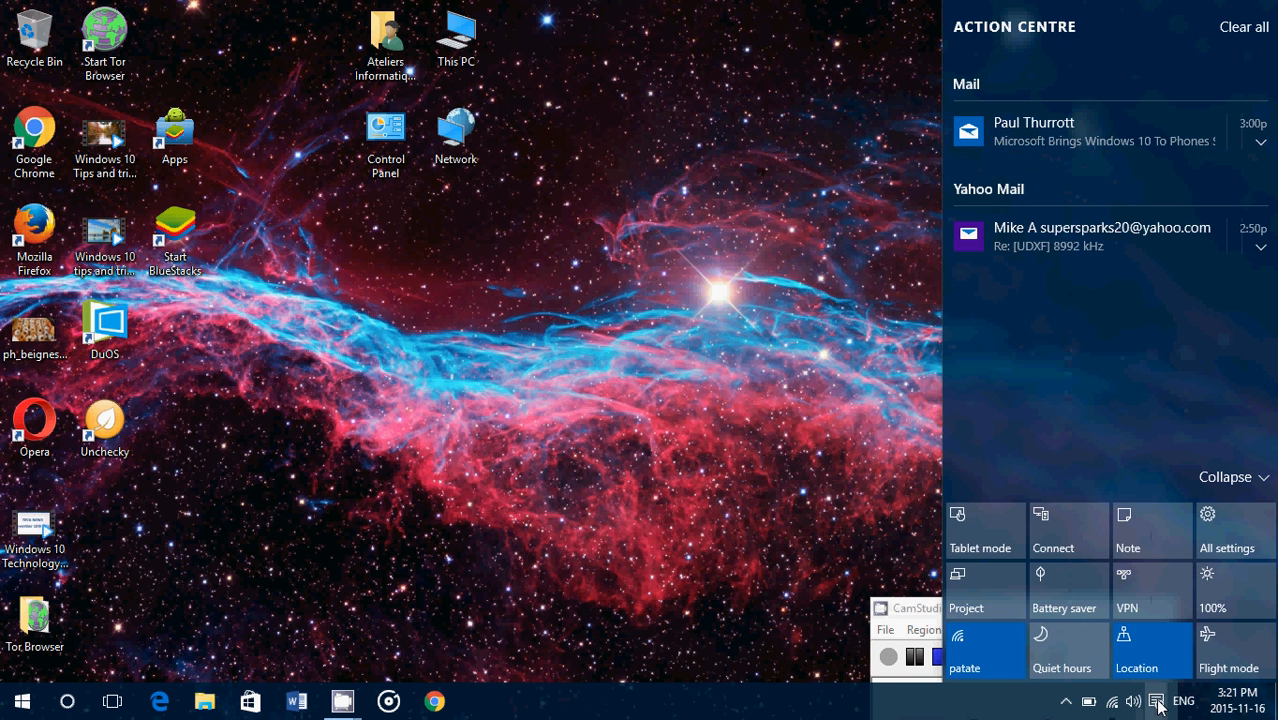
{"action": "left_click", "coordinate": [1226, 530]}
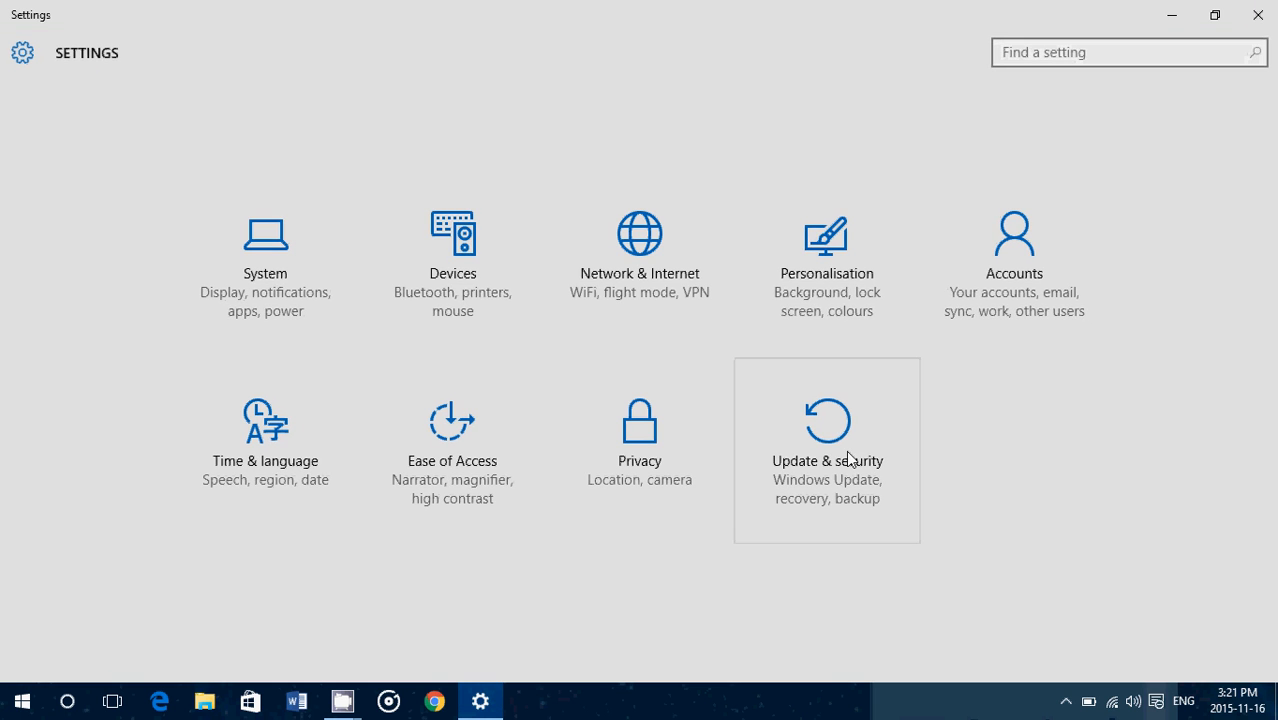
{"action": "mouse_move", "coordinate": [826, 262]}
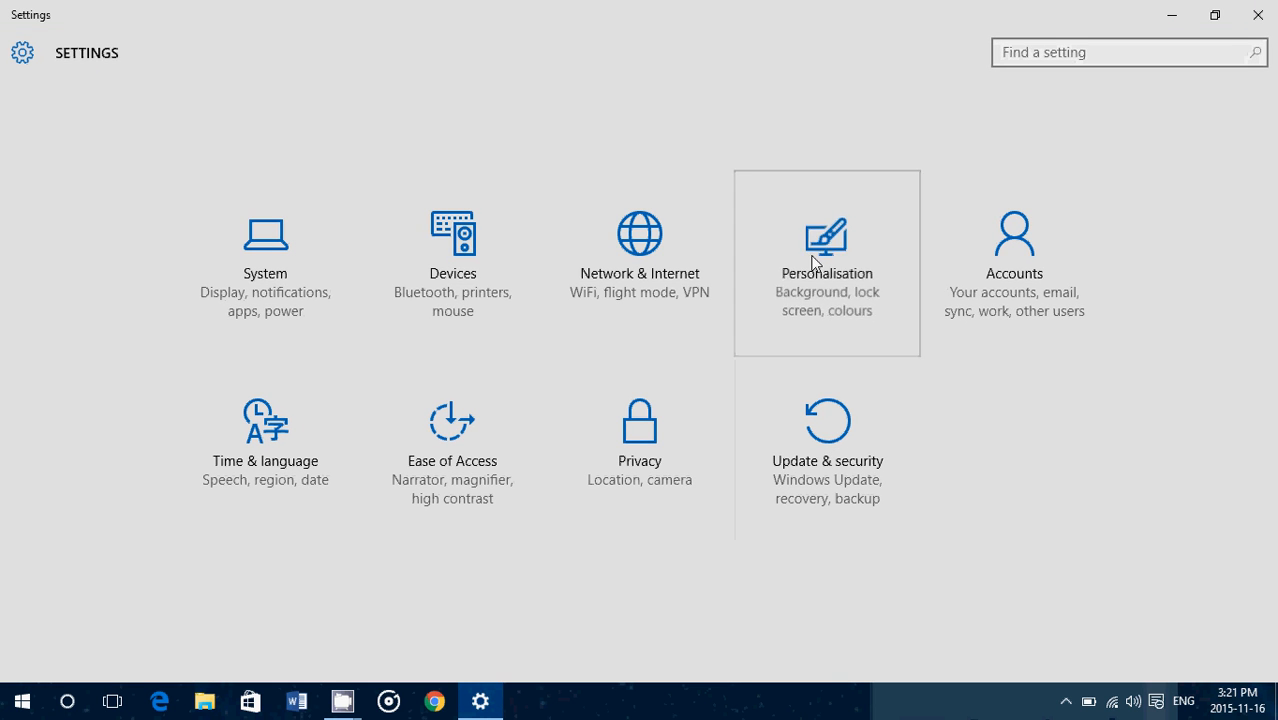
{"action": "left_click", "coordinate": [826, 262]}
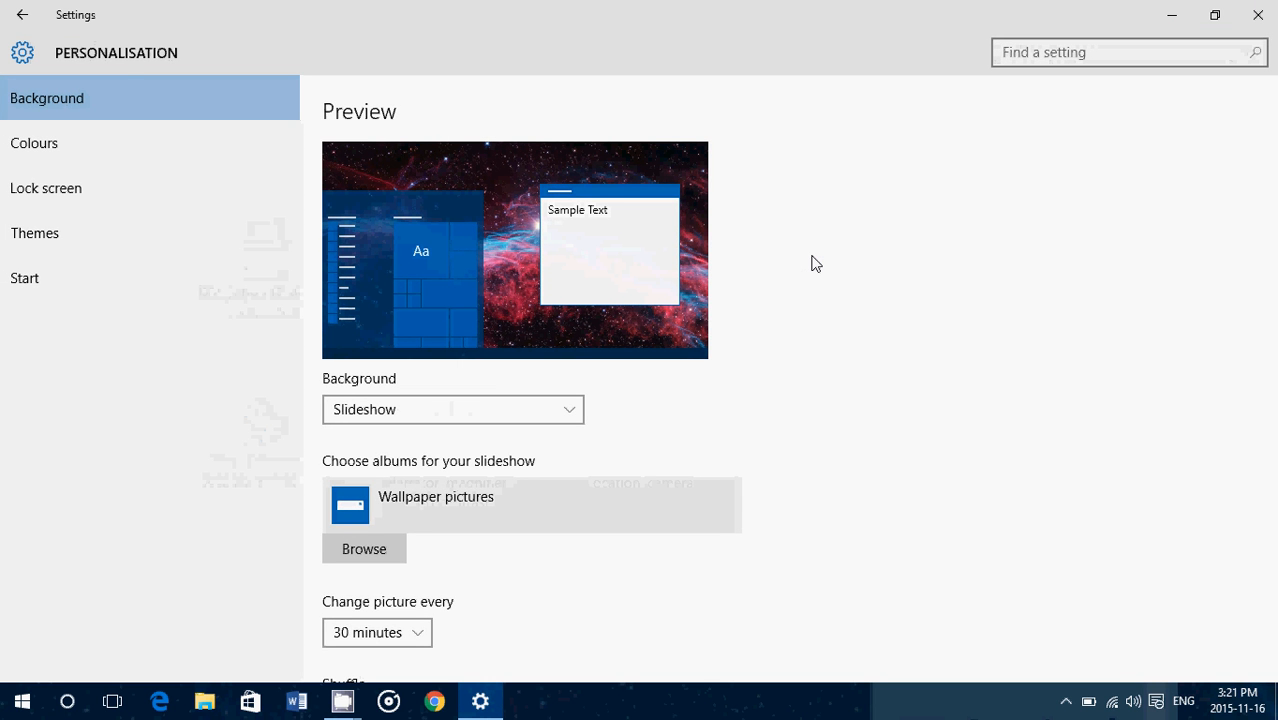
{"action": "mouse_move", "coordinate": [40, 246]}
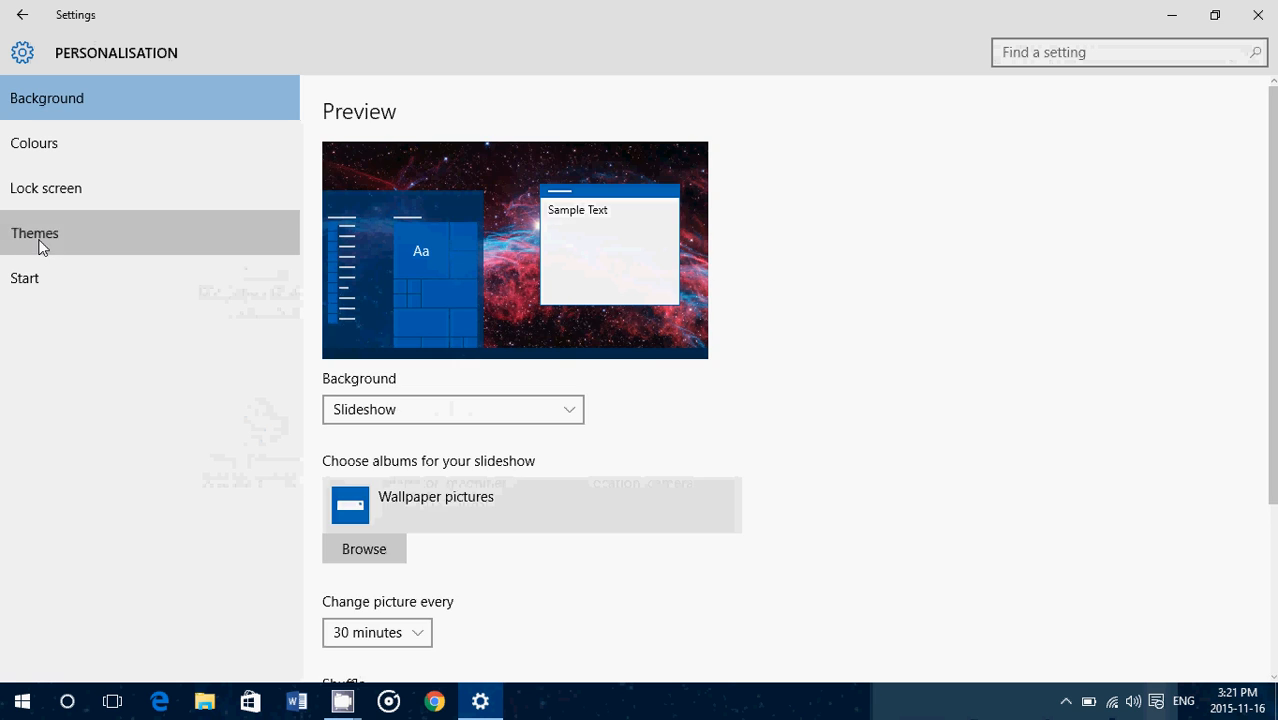
{"action": "left_click", "coordinate": [35, 232]}
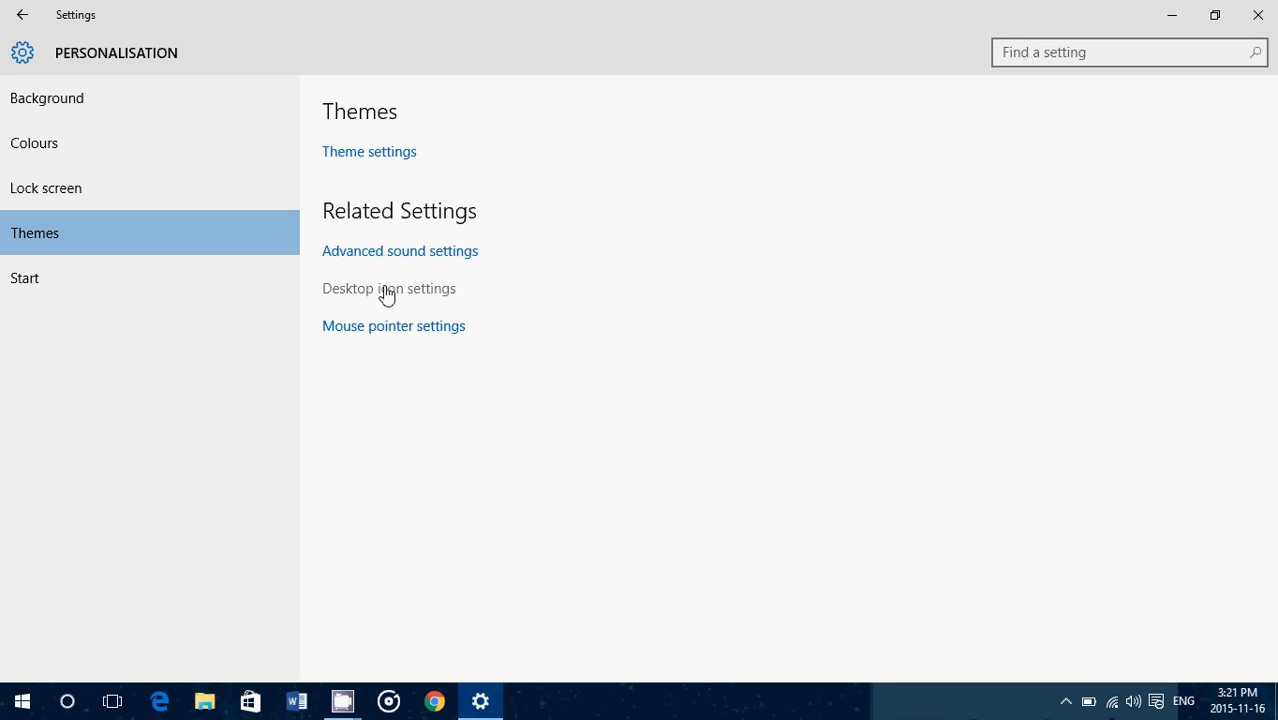
{"action": "left_click", "coordinate": [389, 288]}
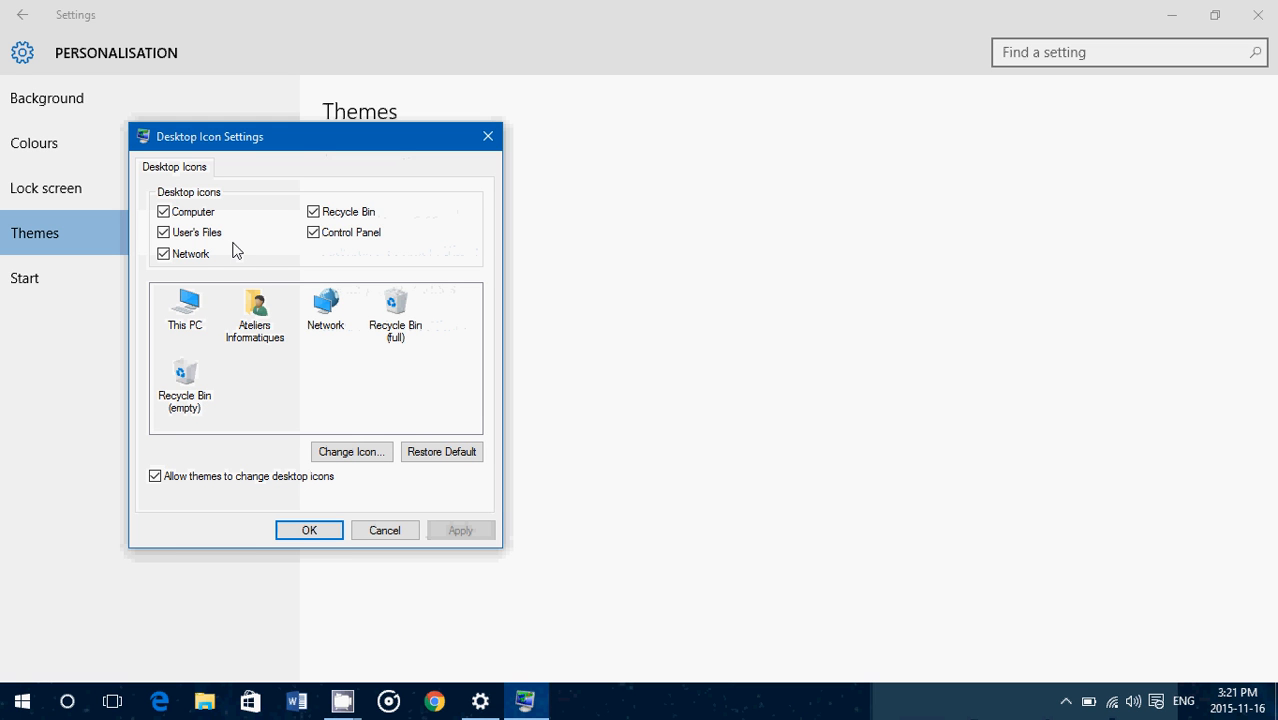
{"action": "mouse_move", "coordinate": [210, 211]}
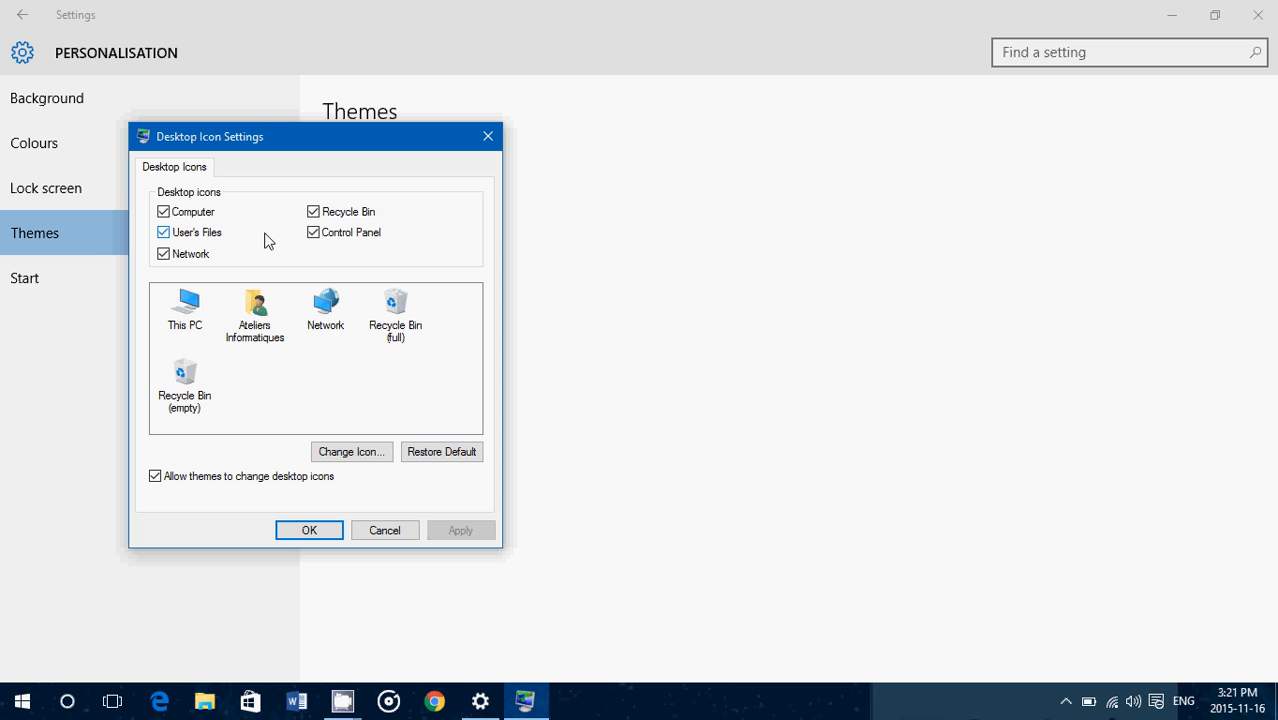
{"action": "left_click", "coordinate": [163, 232]}
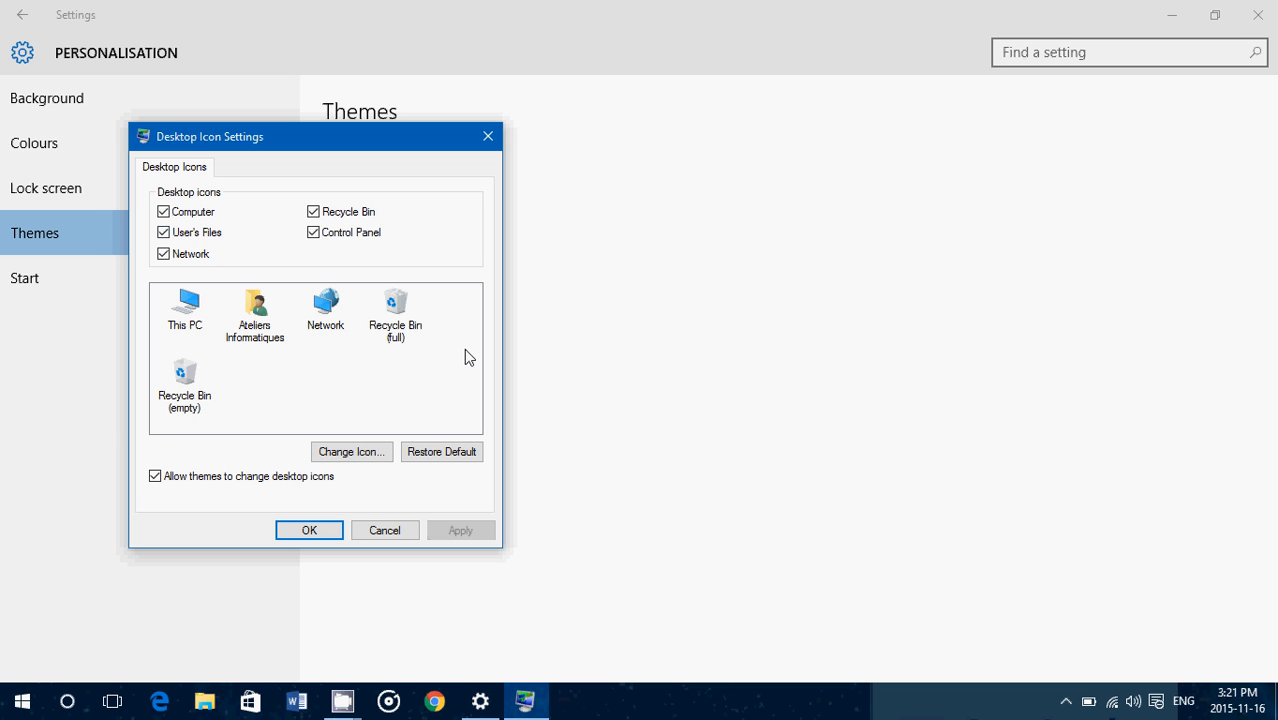
{"action": "mouse_move", "coordinate": [351, 281]}
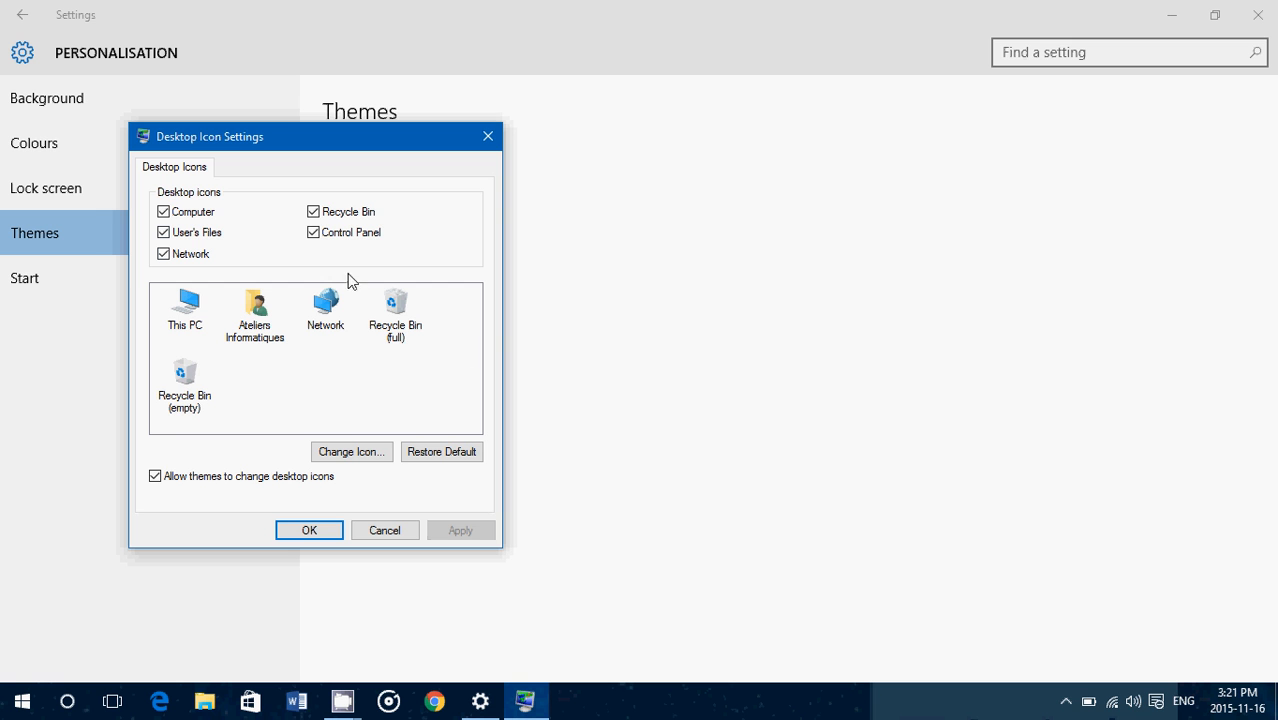
{"action": "mouse_move", "coordinate": [482, 150]}
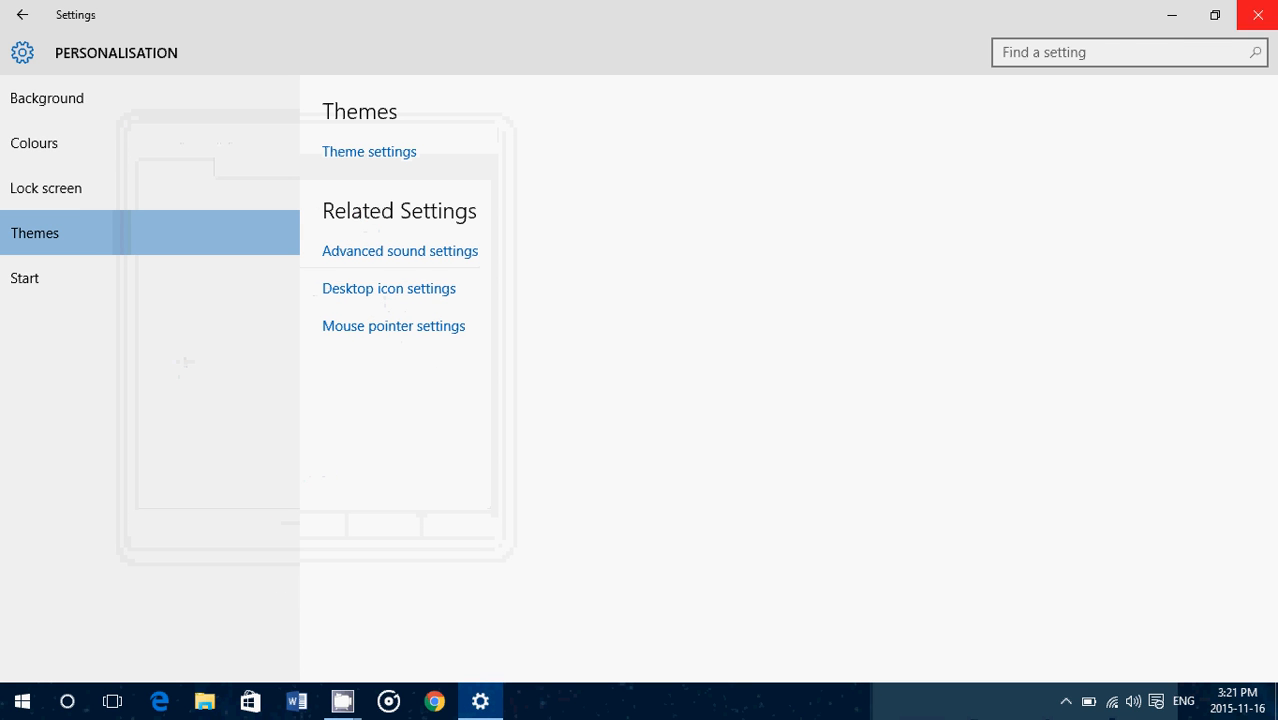
Browse Change Icon options for the user folder in Desktop Icon Settings, then cancel unchanged
{"action": "left_click", "coordinate": [389, 288]}
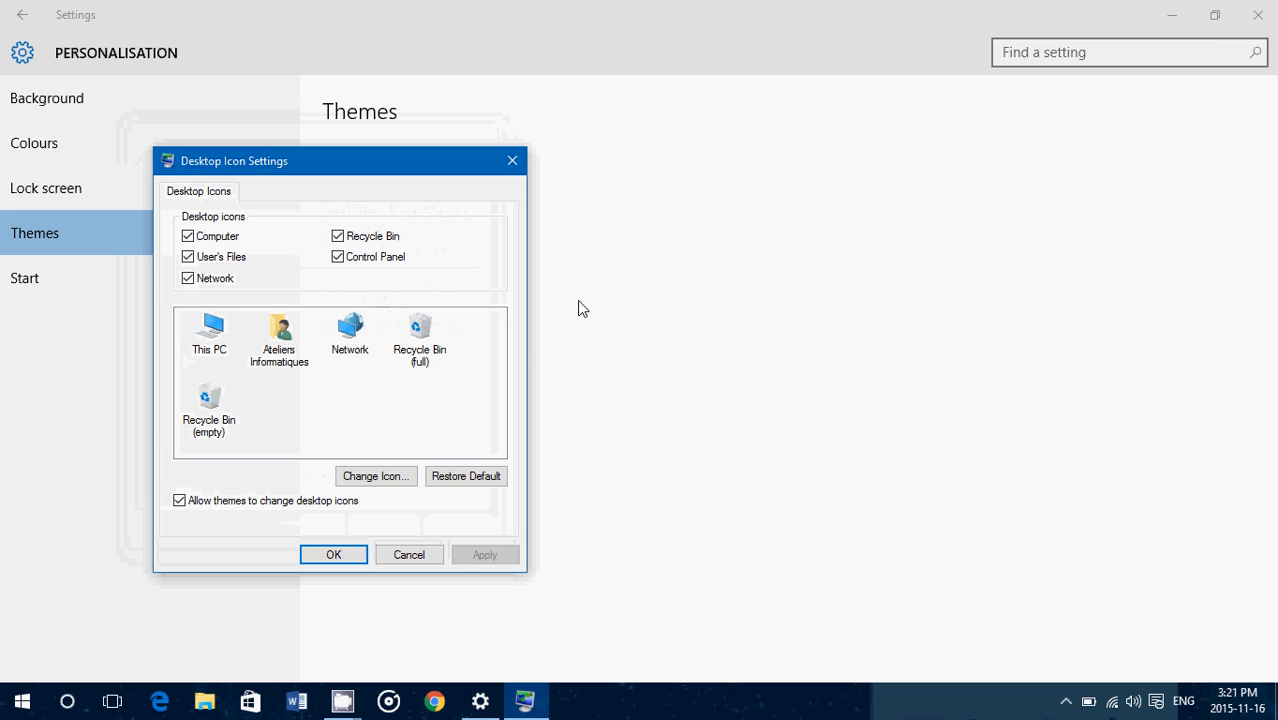
{"action": "mouse_move", "coordinate": [283, 340]}
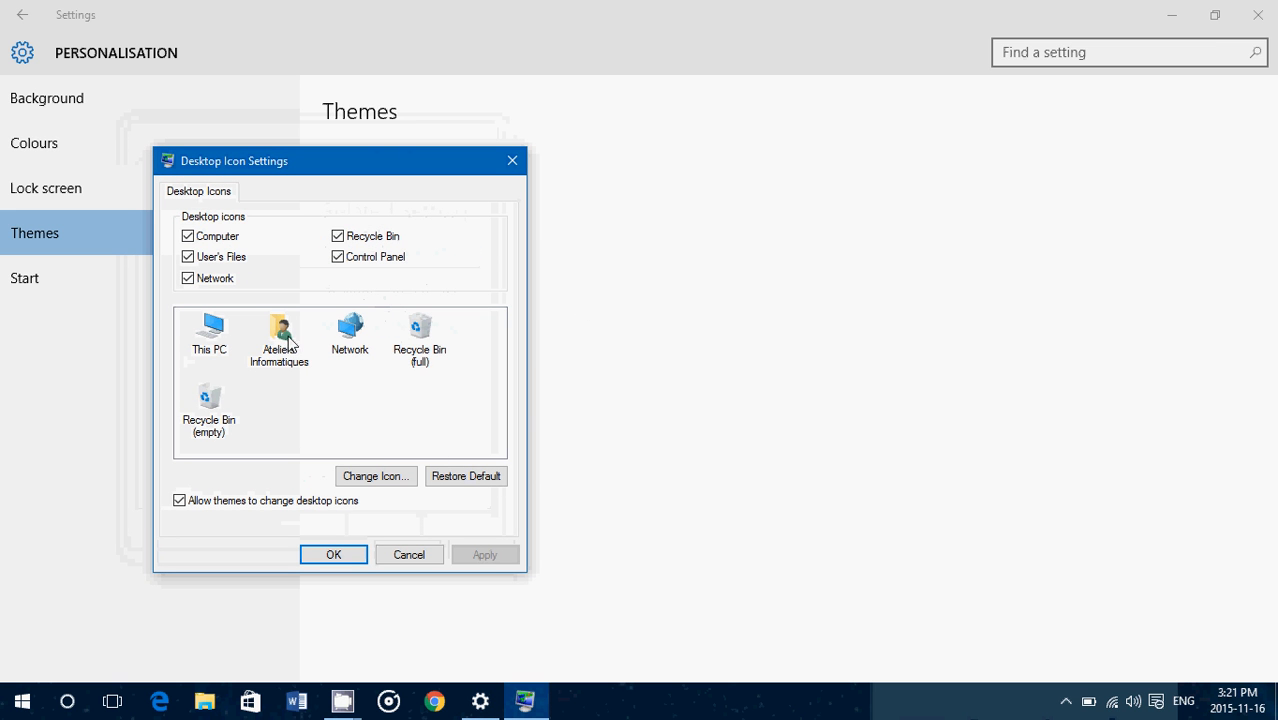
{"action": "left_click", "coordinate": [279, 335]}
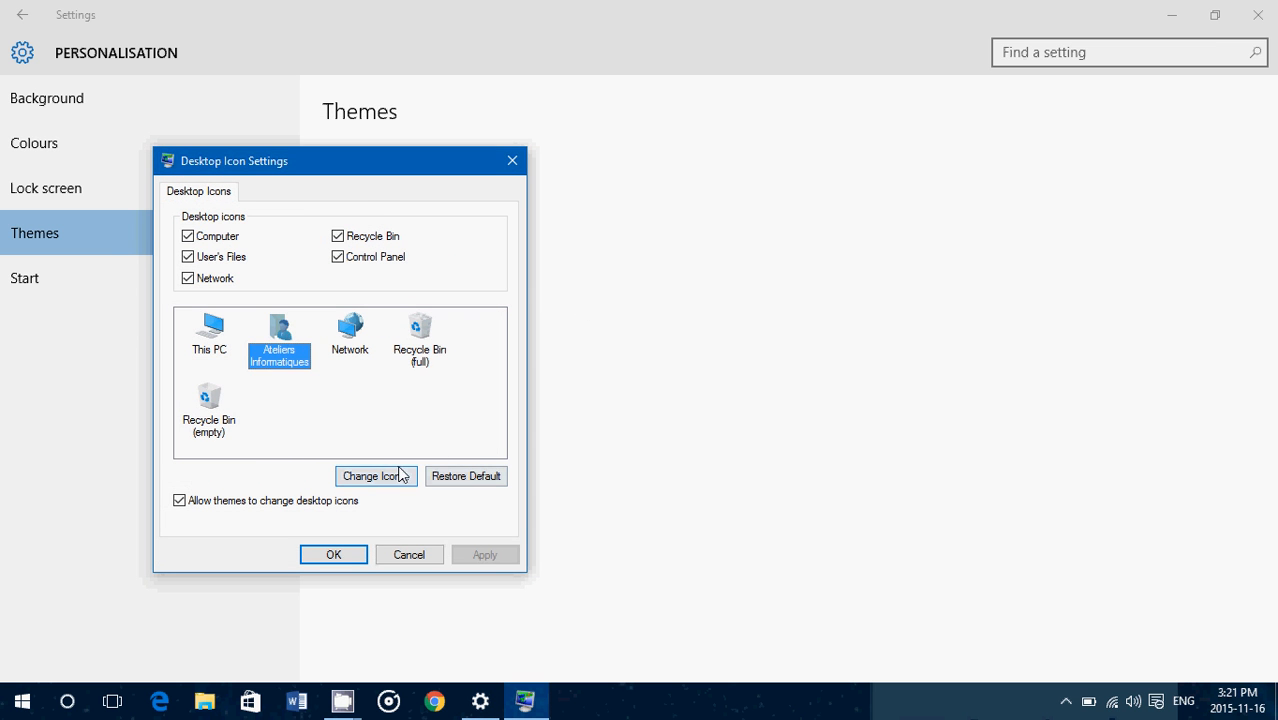
{"action": "left_click", "coordinate": [376, 475]}
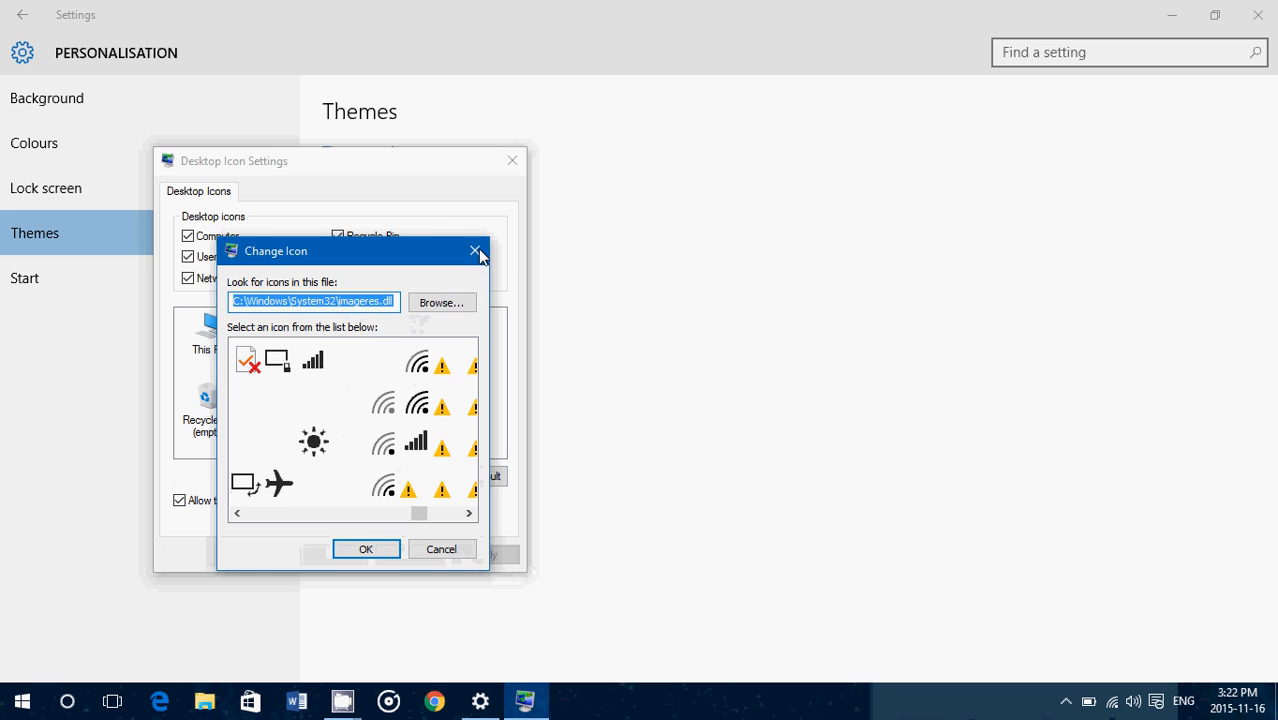
{"action": "left_click", "coordinate": [477, 250]}
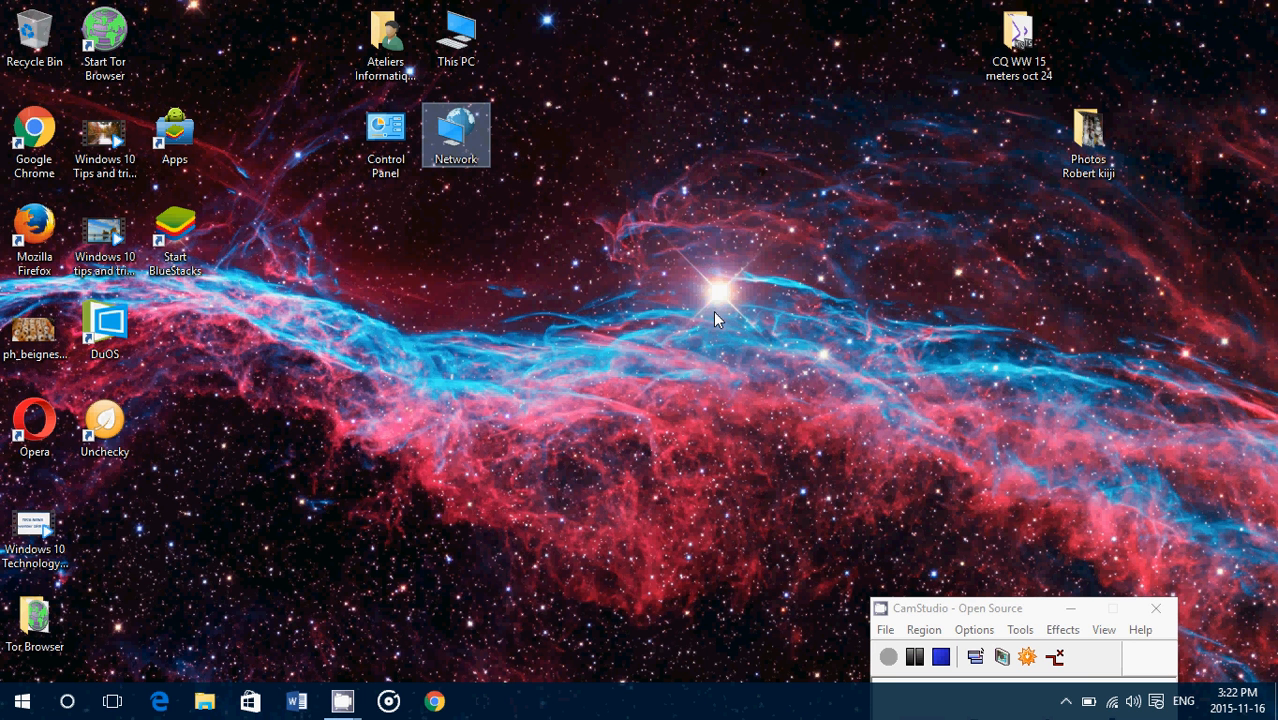
{"action": "mouse_move", "coordinate": [480, 400]}
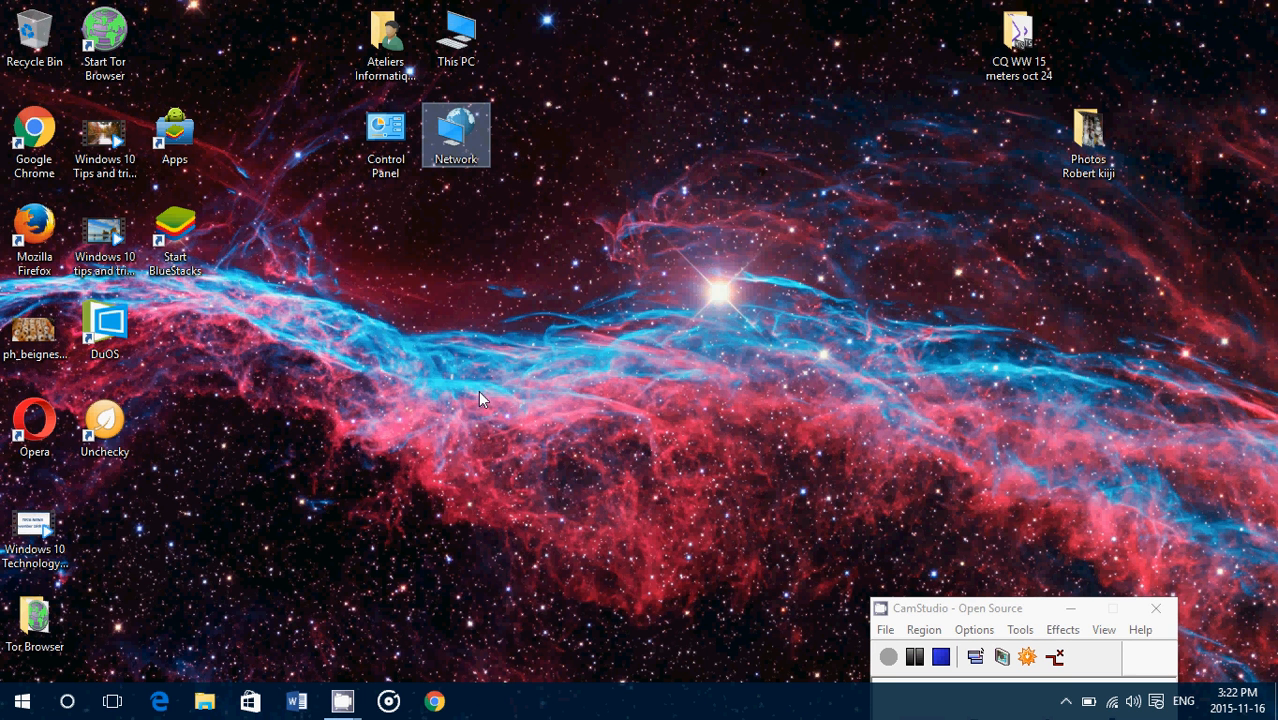
{"action": "mouse_move", "coordinate": [973, 644]}
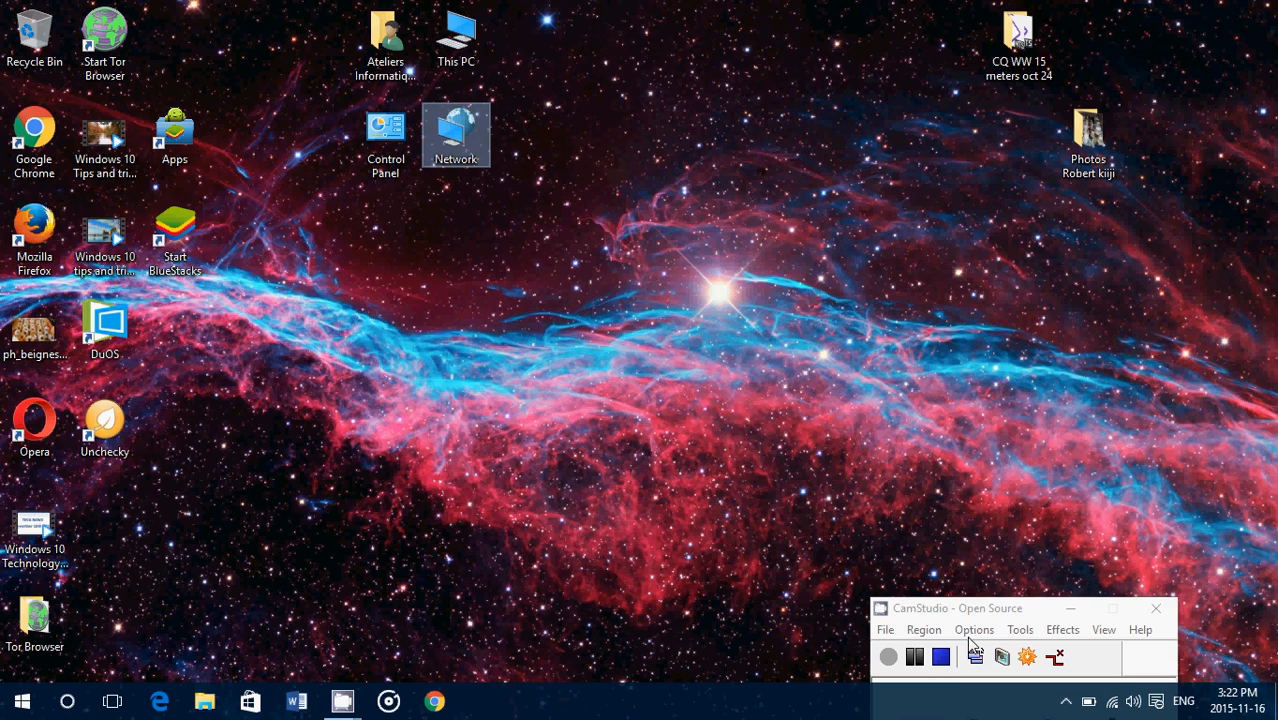